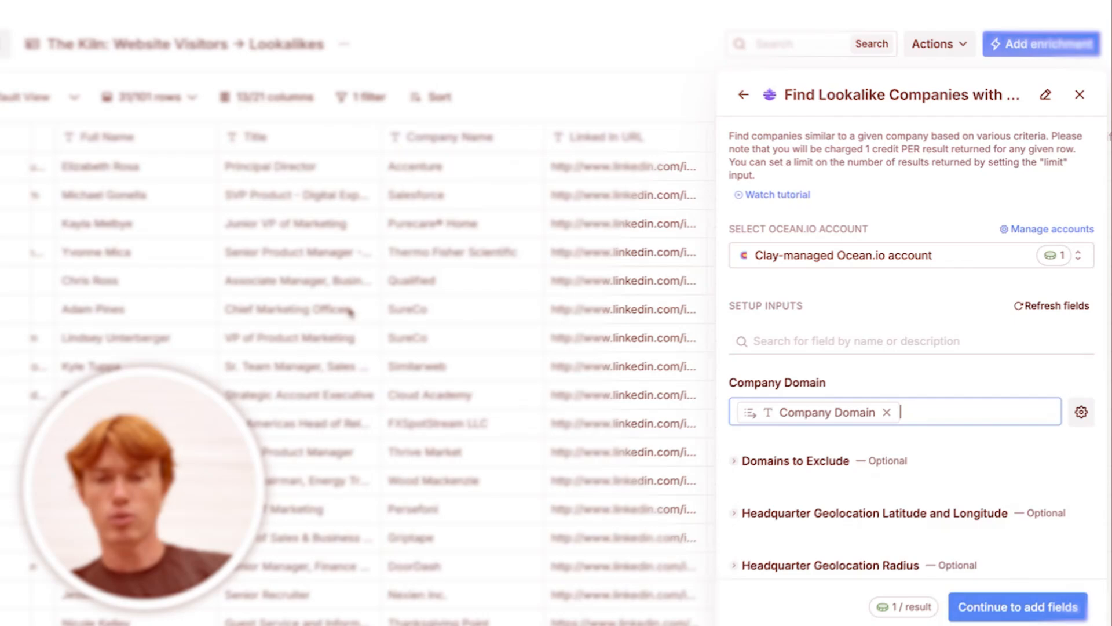
# Scroll the Integrate with Clay modal down to the Webhook URL field.
pyautogui.scroll(-3)
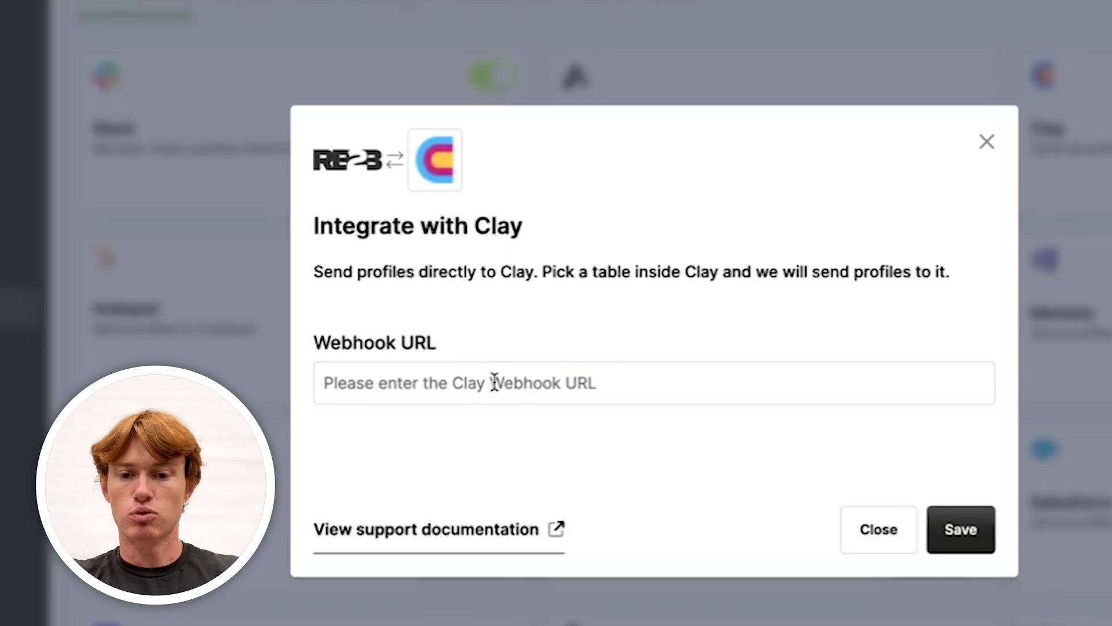
pyautogui.moveTo(741, 231)
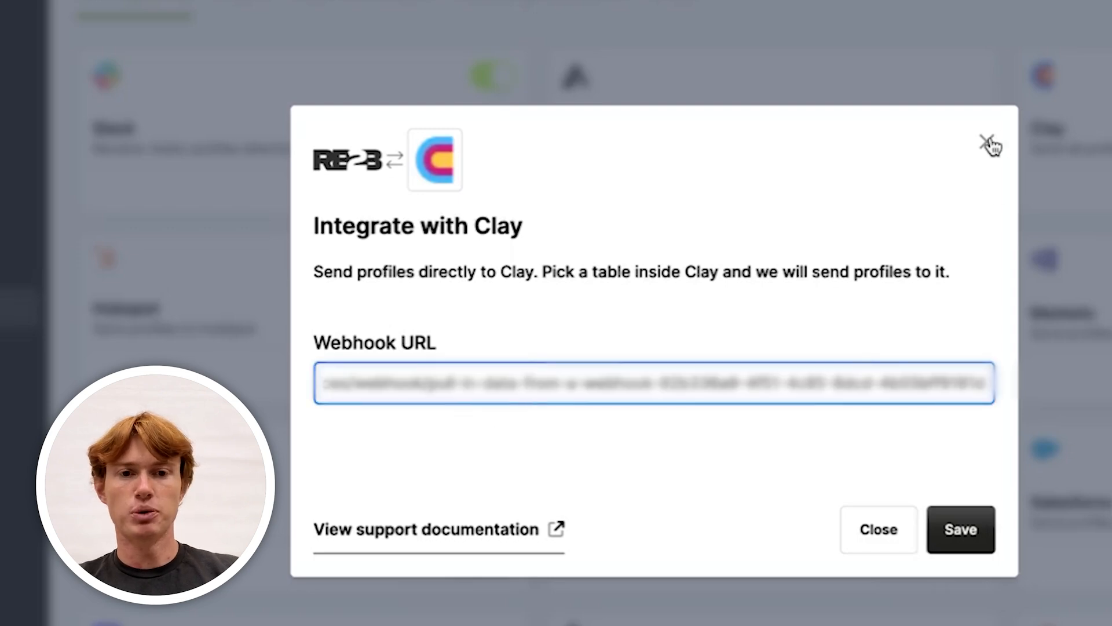
pyautogui.click(985, 139)
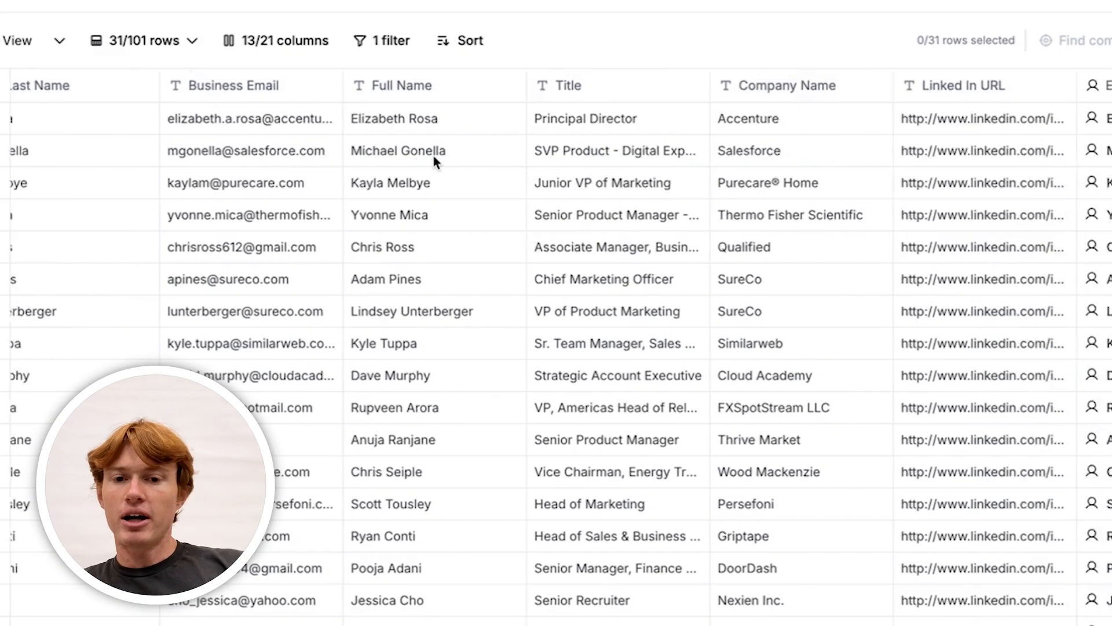
pyautogui.hscroll(3)
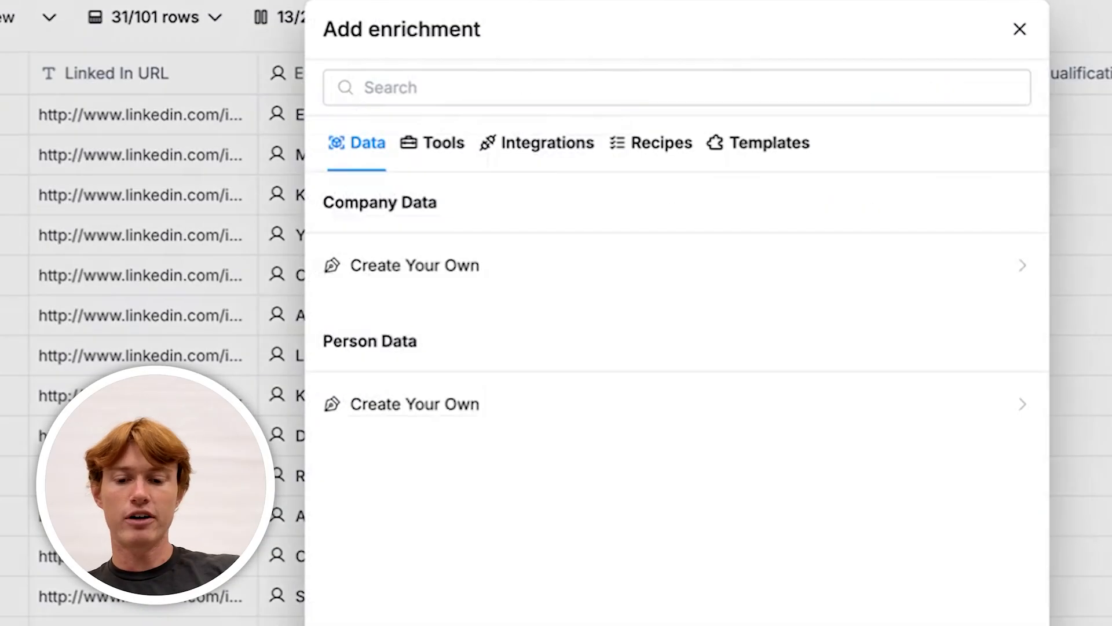
# Search enrichments for 'claygent', choose Claygent (AI Web Researcher) and scroll through its mission settings.
pyautogui.write('claygent')
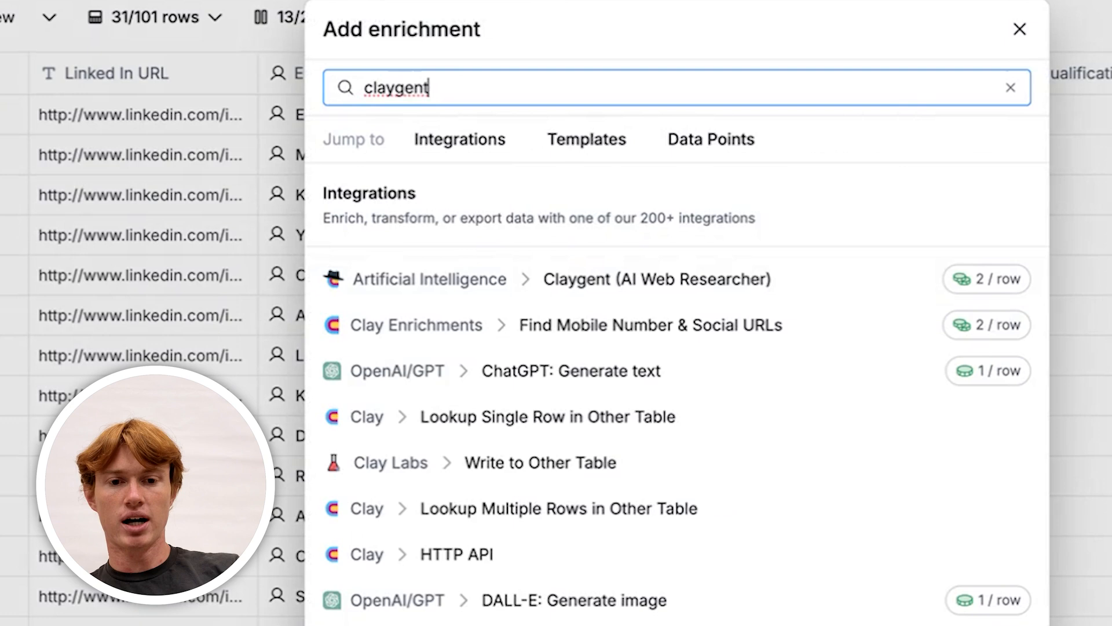
pyautogui.click(570, 370)
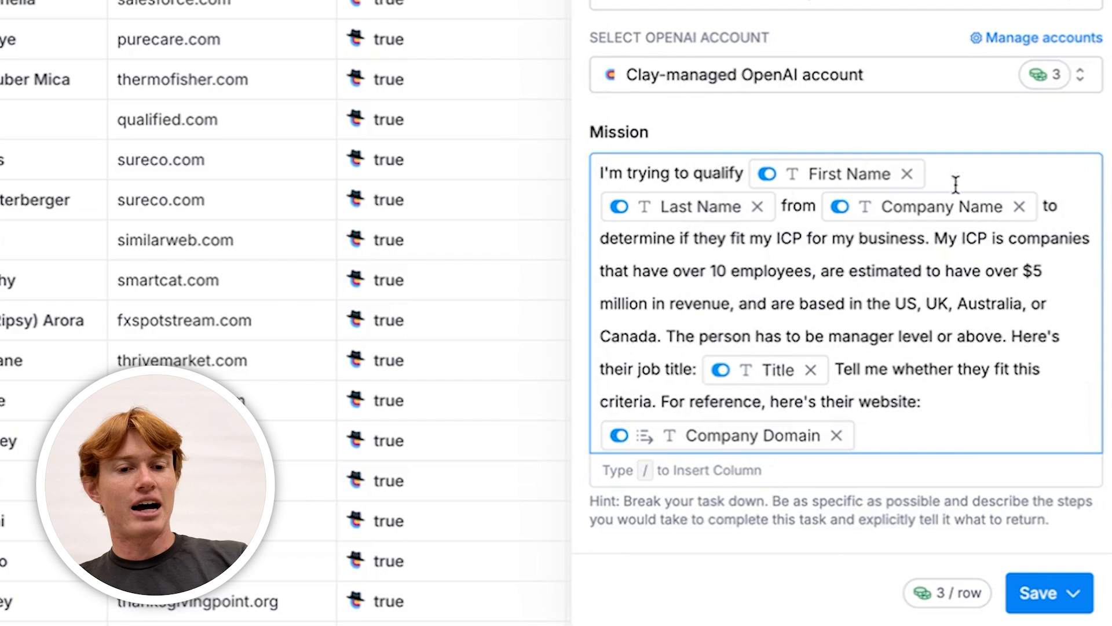
pyautogui.scroll(-3)
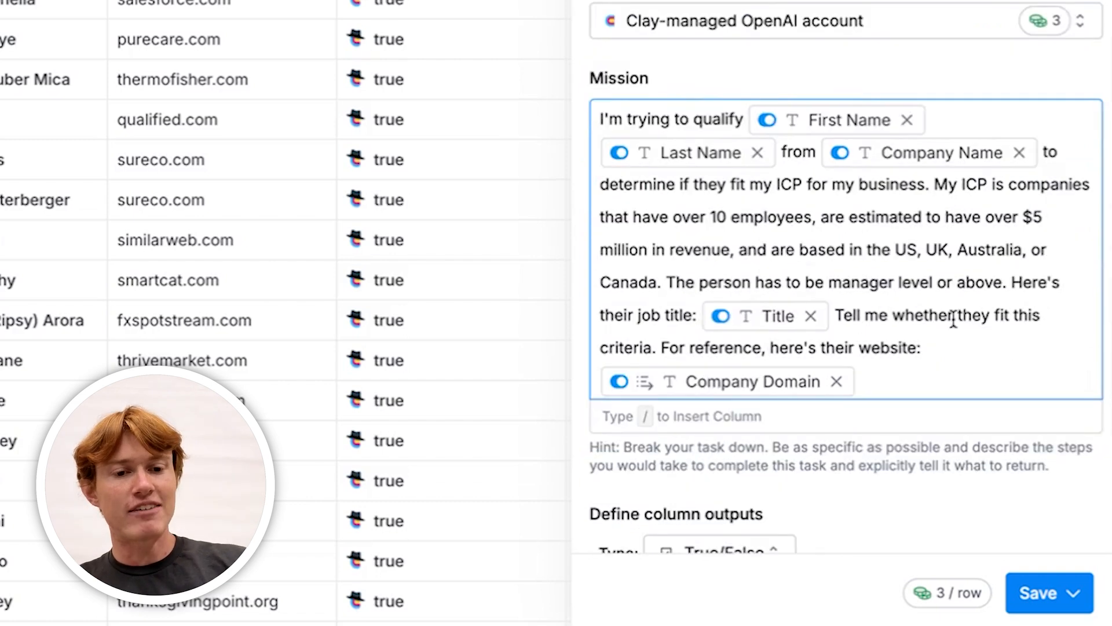
pyautogui.scroll(-3)
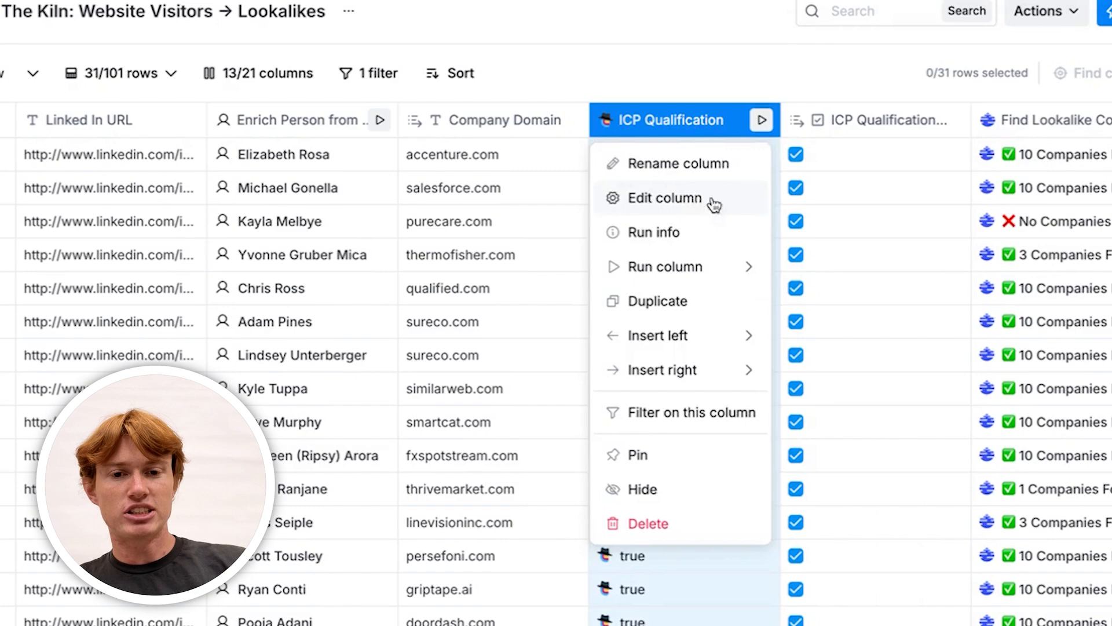
# Check that the ICP Qualification column outputs True/False, then close its settings.
pyautogui.click(665, 198)
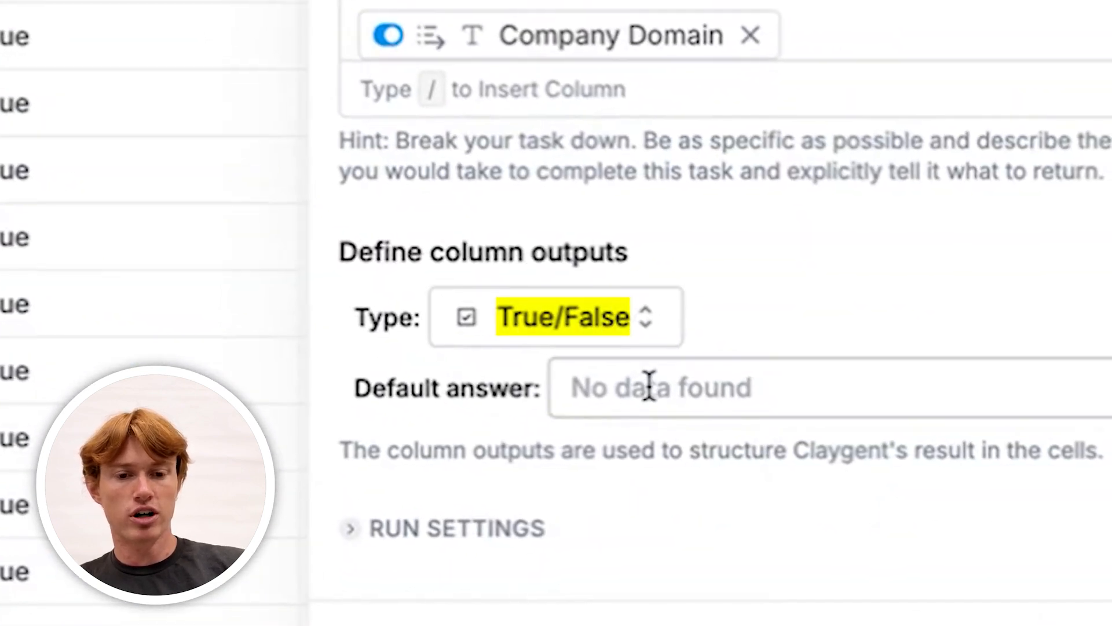
pyautogui.click(749, 35)
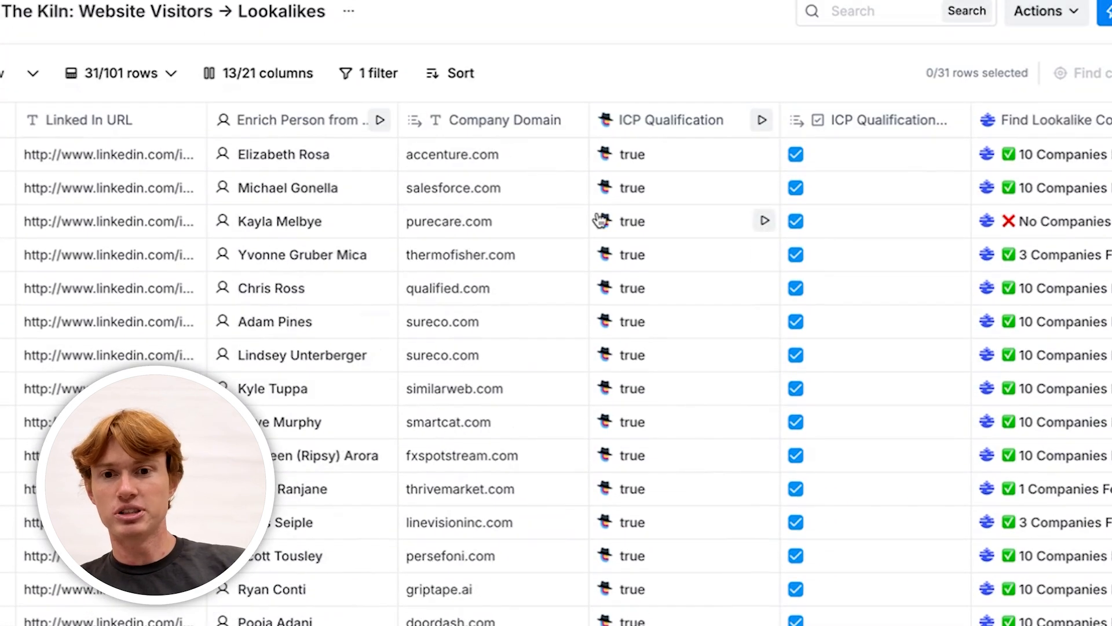
pyautogui.moveTo(694, 433)
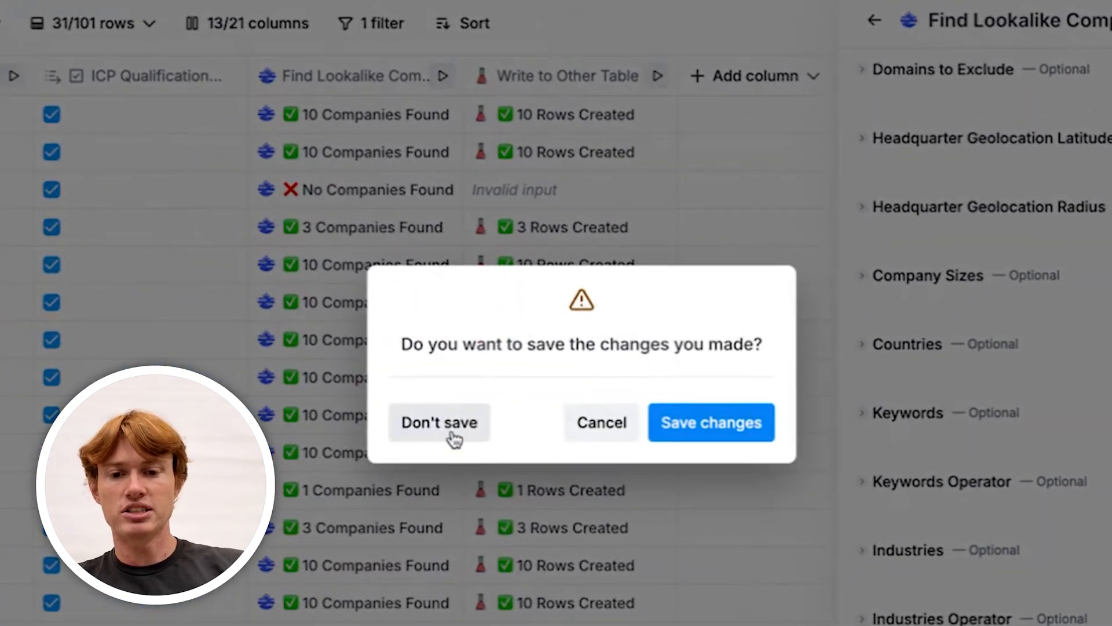
# Discard the unsaved lookalike settings and scroll through the Countries and Industries filters.
pyautogui.click(439, 422)
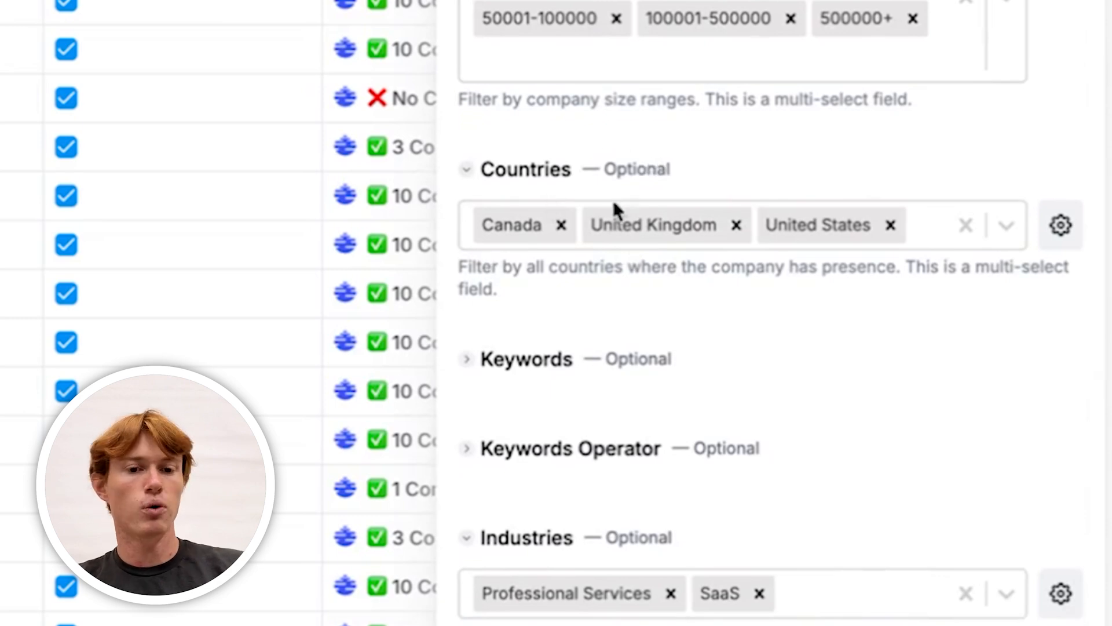
pyautogui.scroll(-3)
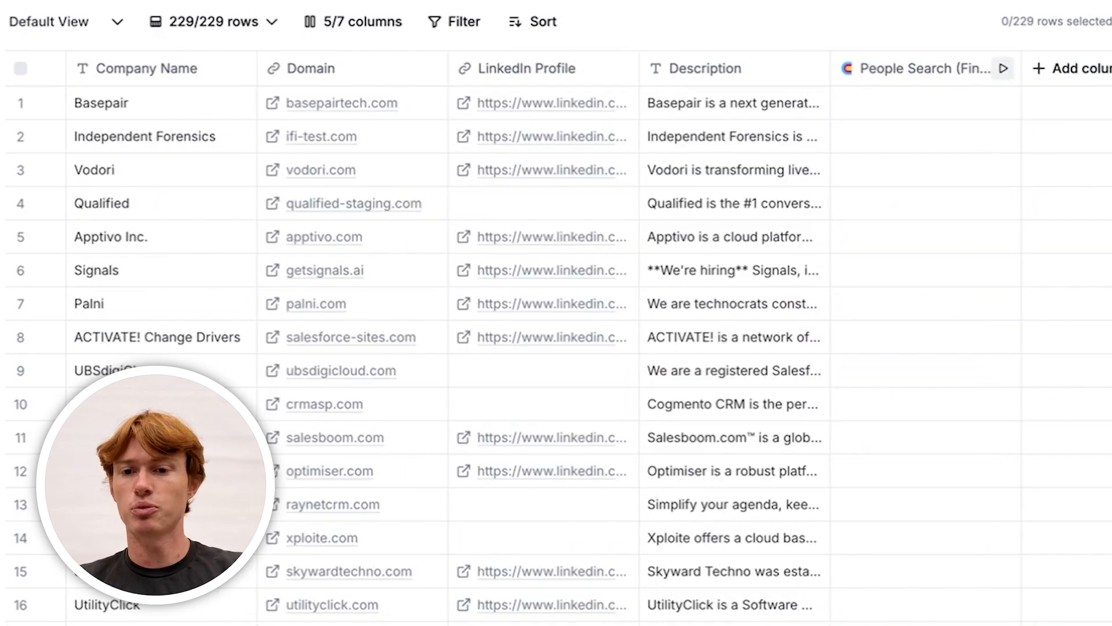
# Search the enrichment list for 'find p' on the 229-company lookalikes table.
pyautogui.scroll(-3)
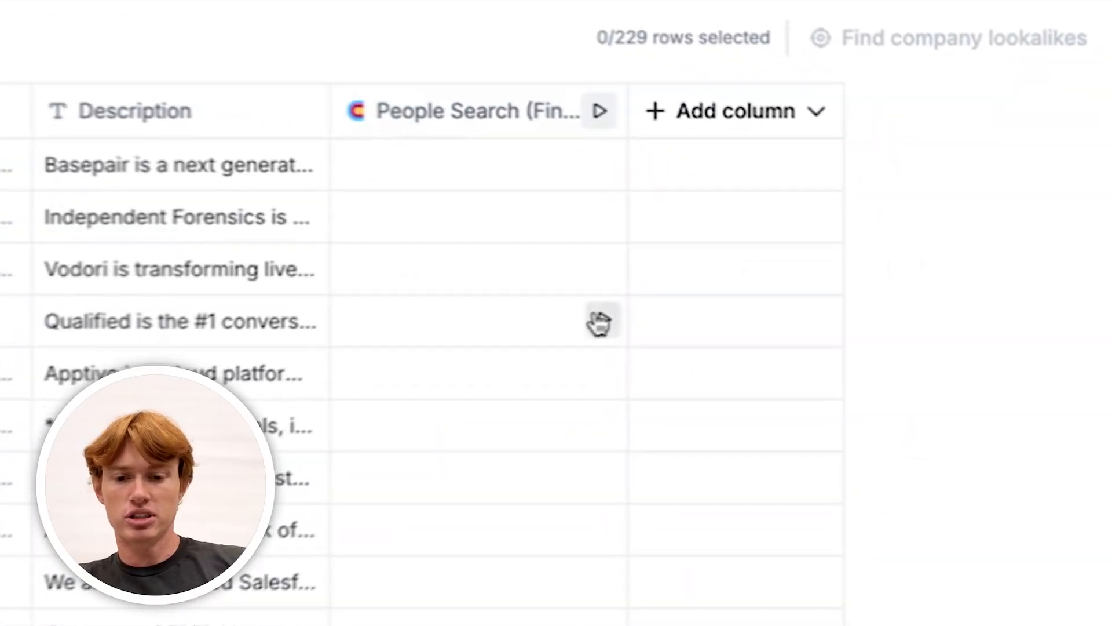
pyautogui.write('find people')
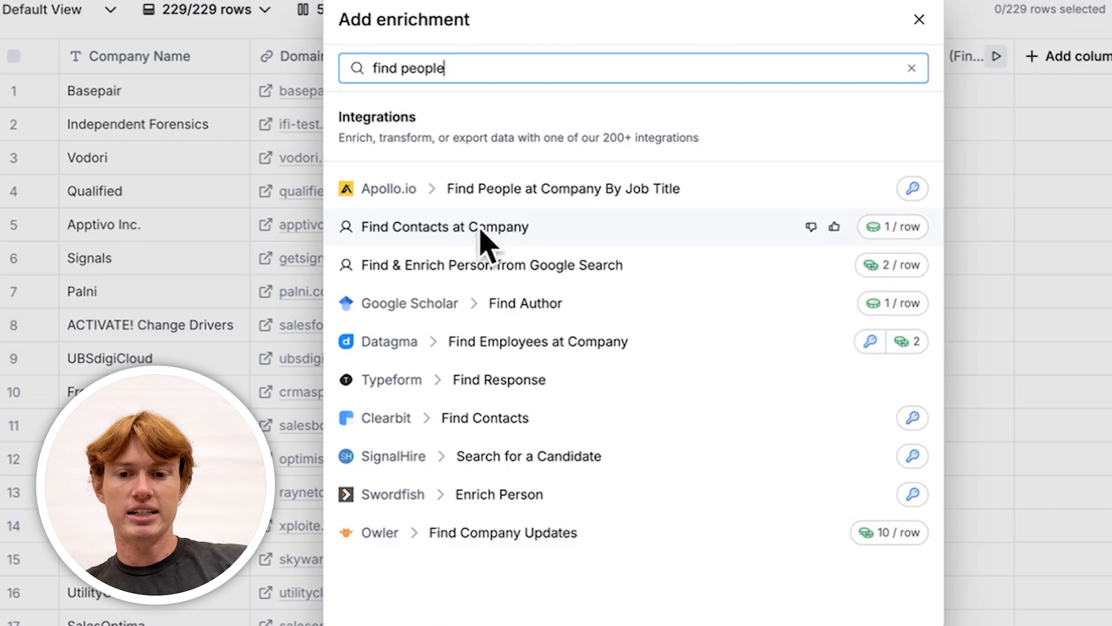
# Find CEO and President contacts at each lookalike company and save them in a new table.
pyautogui.click(445, 226)
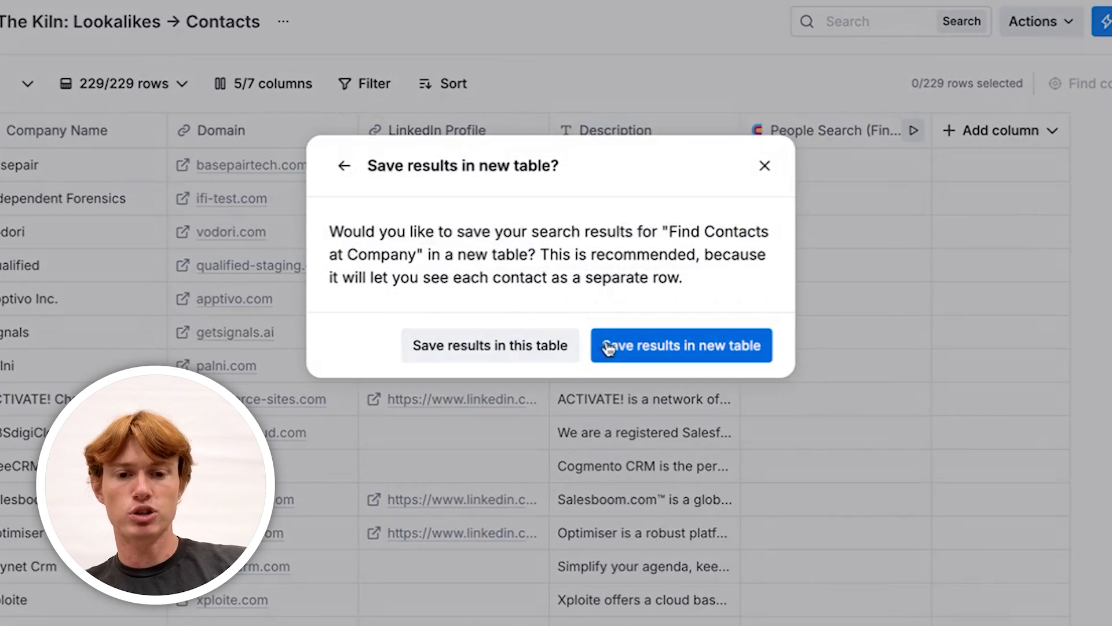
pyautogui.click(680, 345)
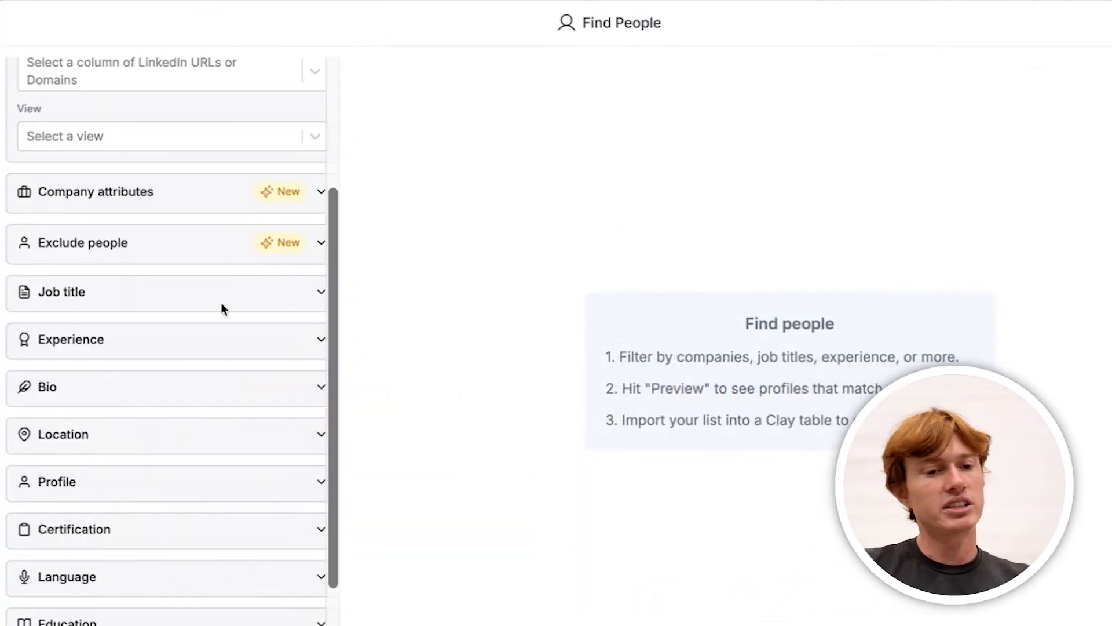
pyautogui.write('CE')
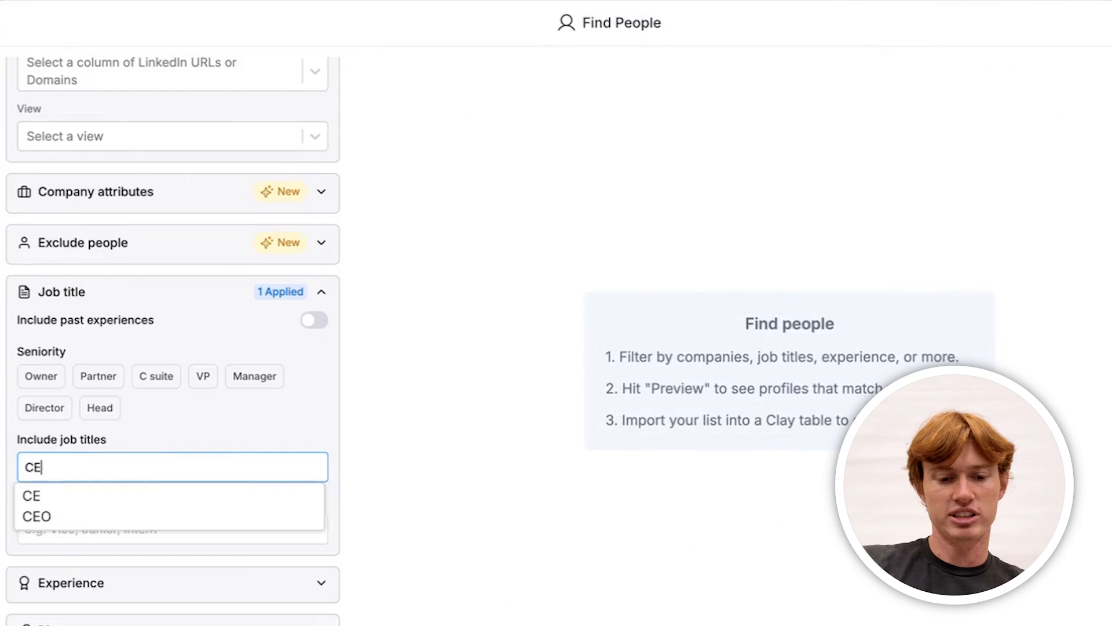
pyautogui.write('PRe')
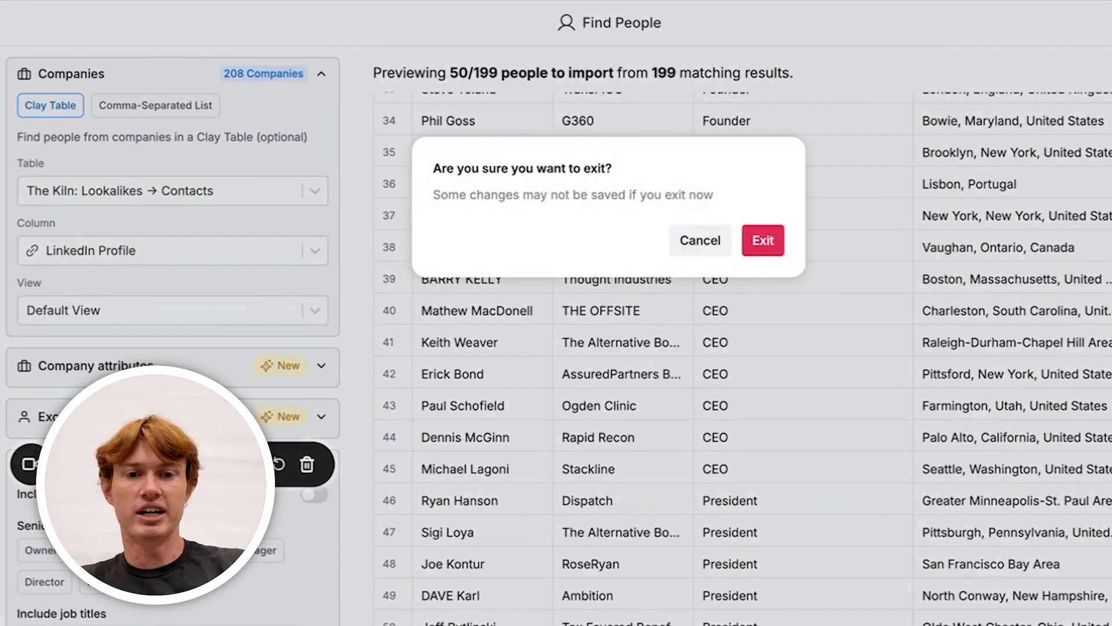
pyautogui.click(763, 240)
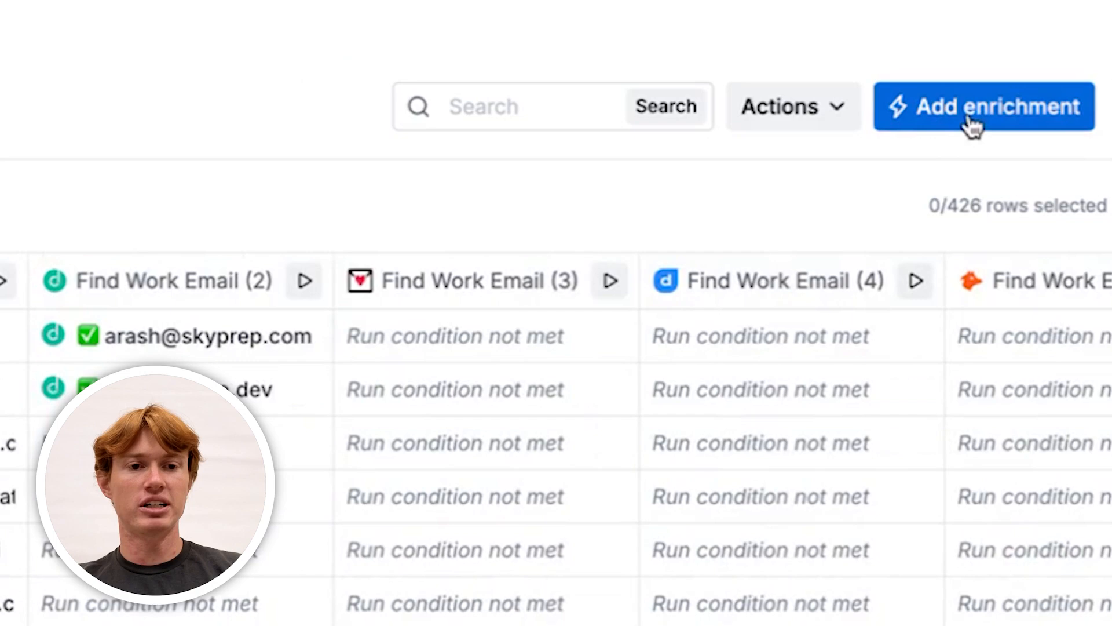
# Add the Work Email waterfall enrichment to the imported contacts table.
pyautogui.click(983, 107)
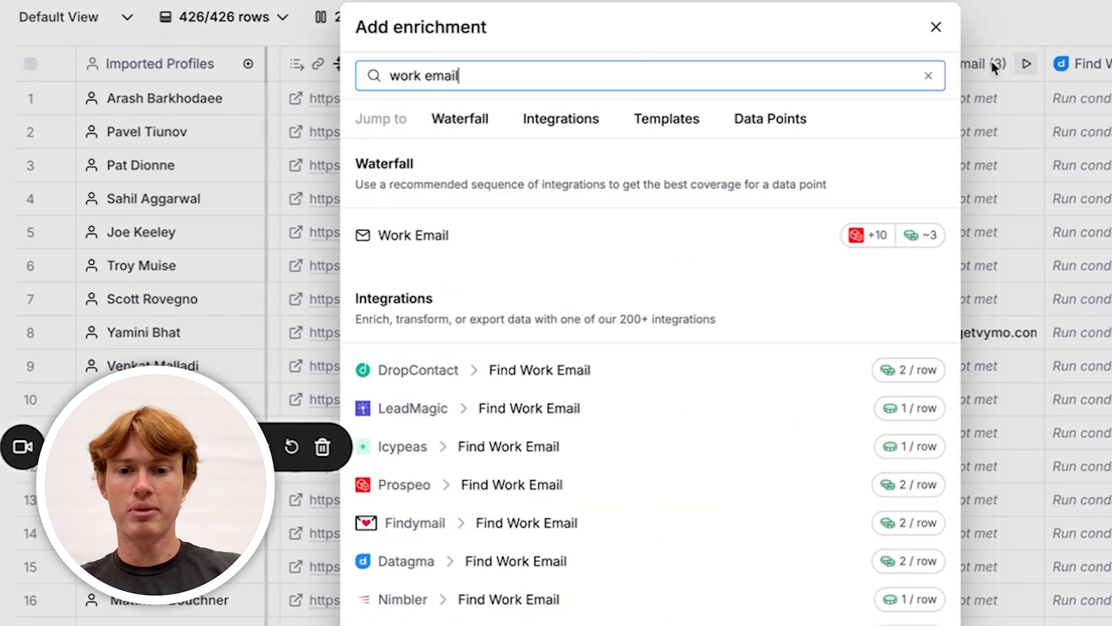
pyautogui.click(936, 27)
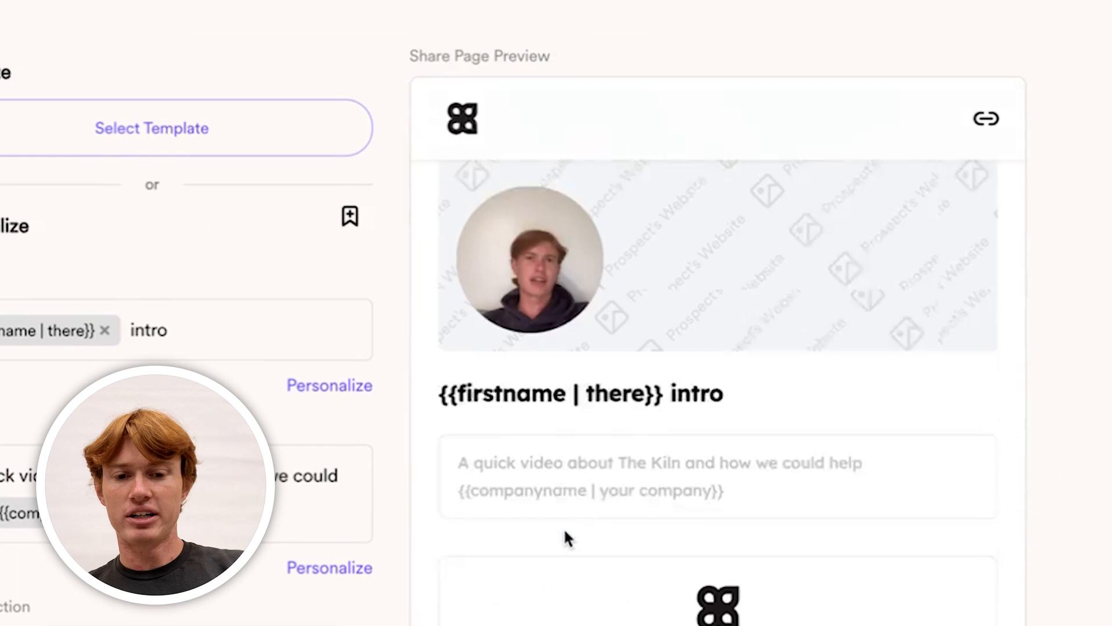
pyautogui.scroll(-3)
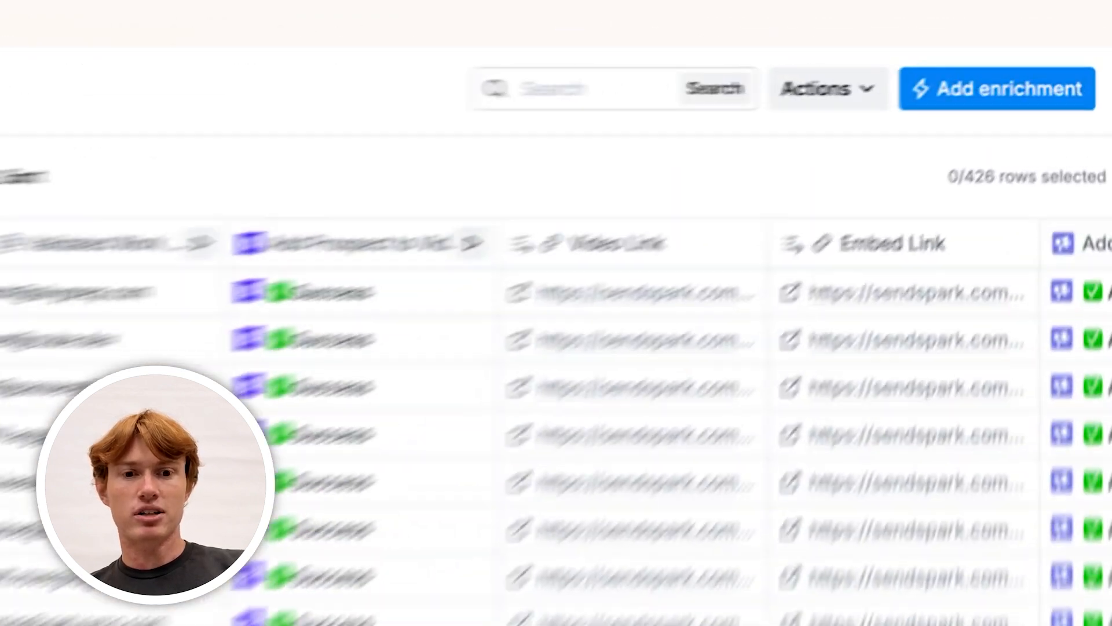
# Add Sendspark's Add Prospect to Video Campaign enrichment to the contacts table.
pyautogui.click(996, 88)
pyautogui.write('sendspark')
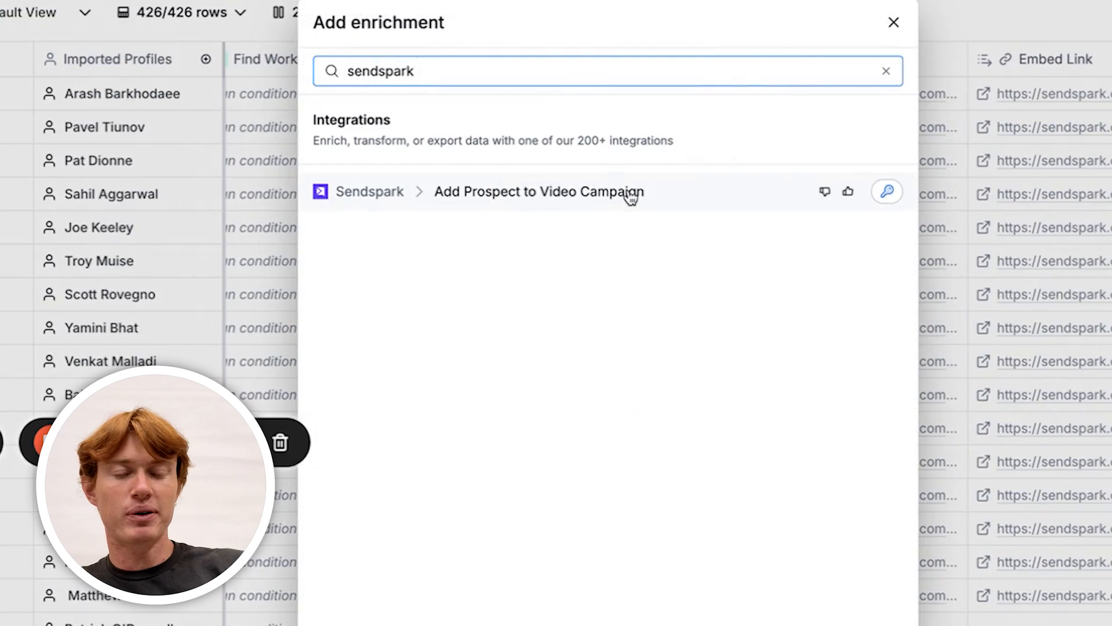
pyautogui.click(538, 192)
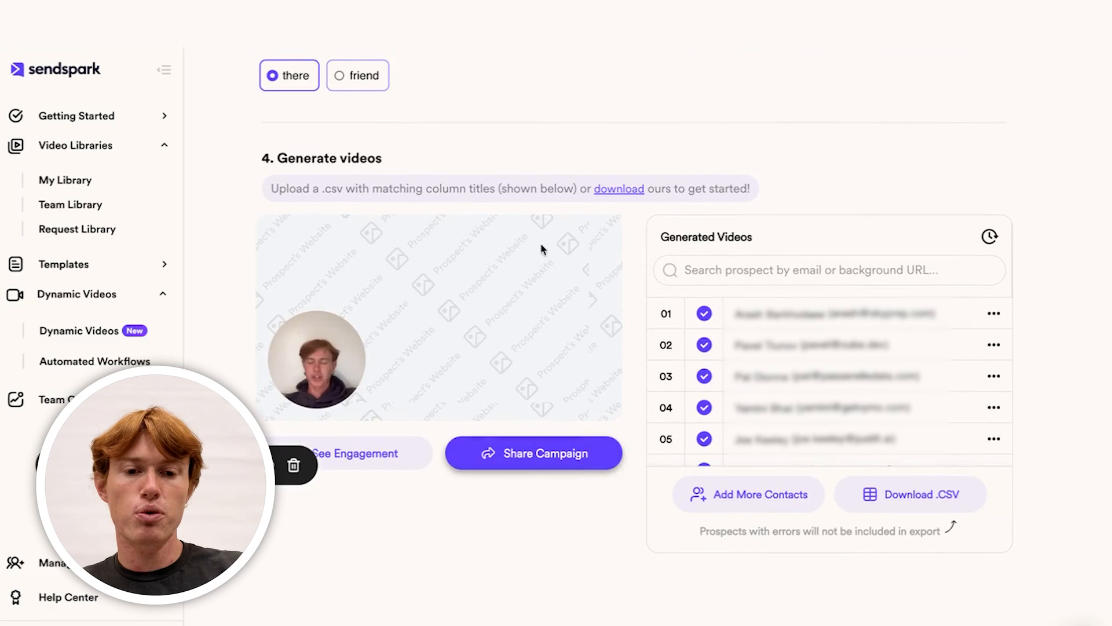
pyautogui.moveTo(754, 53)
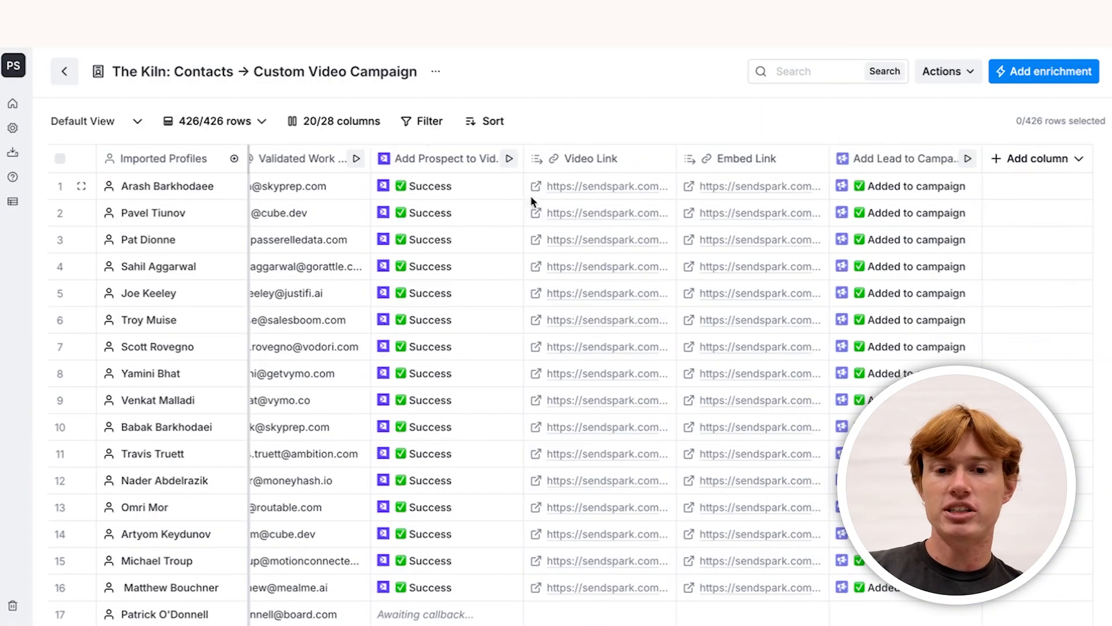
# Open one contact's Video Link to preview their personalised intro video page.
pyautogui.click(607, 186)
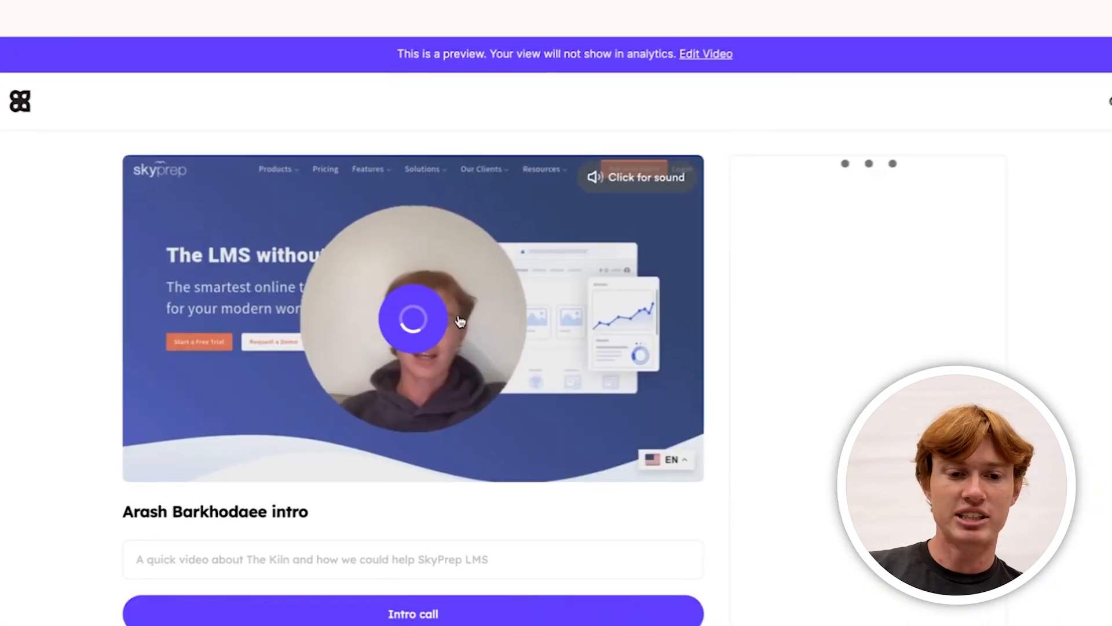